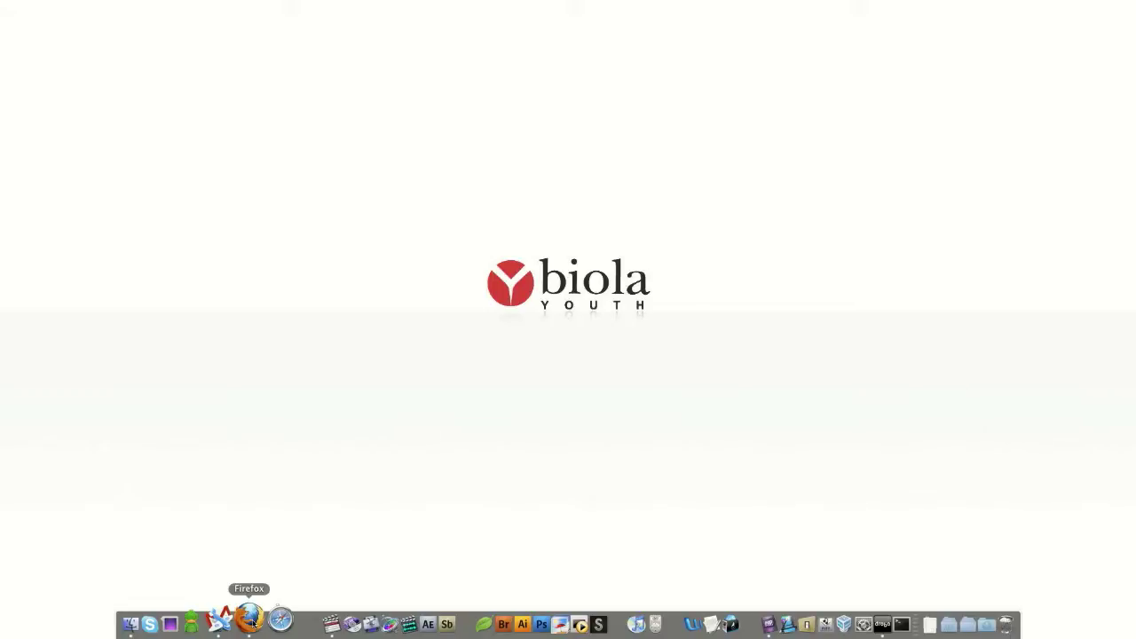
- Launch Firefox and load the Biola Youth home page via the youth.biola.edu address suggestion
left_click(252, 623)
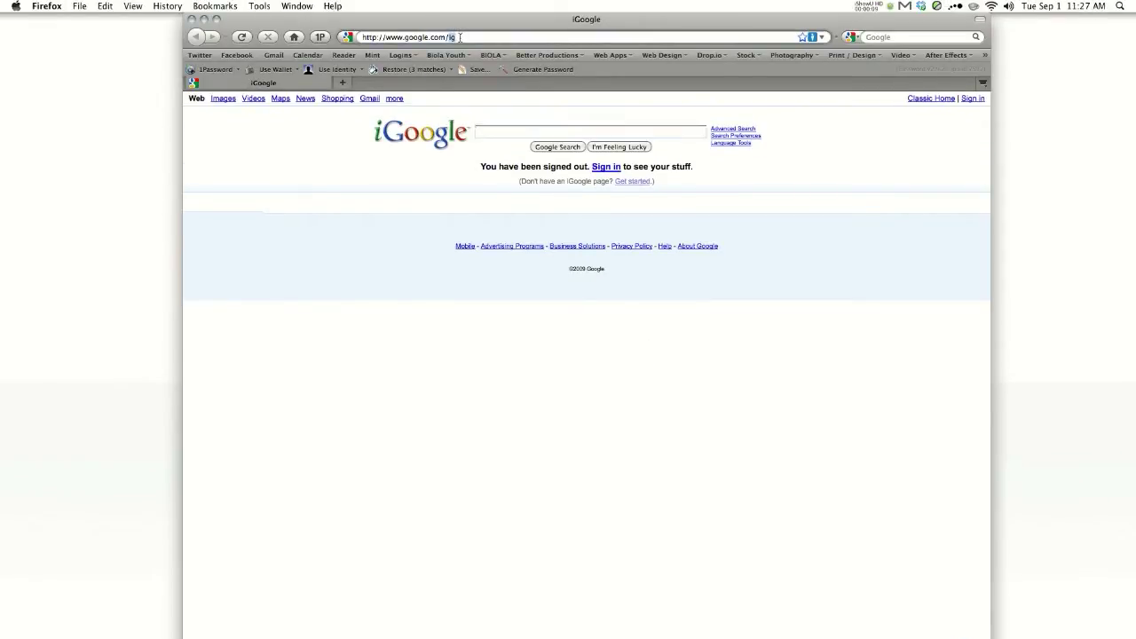
type("youth.biola.")
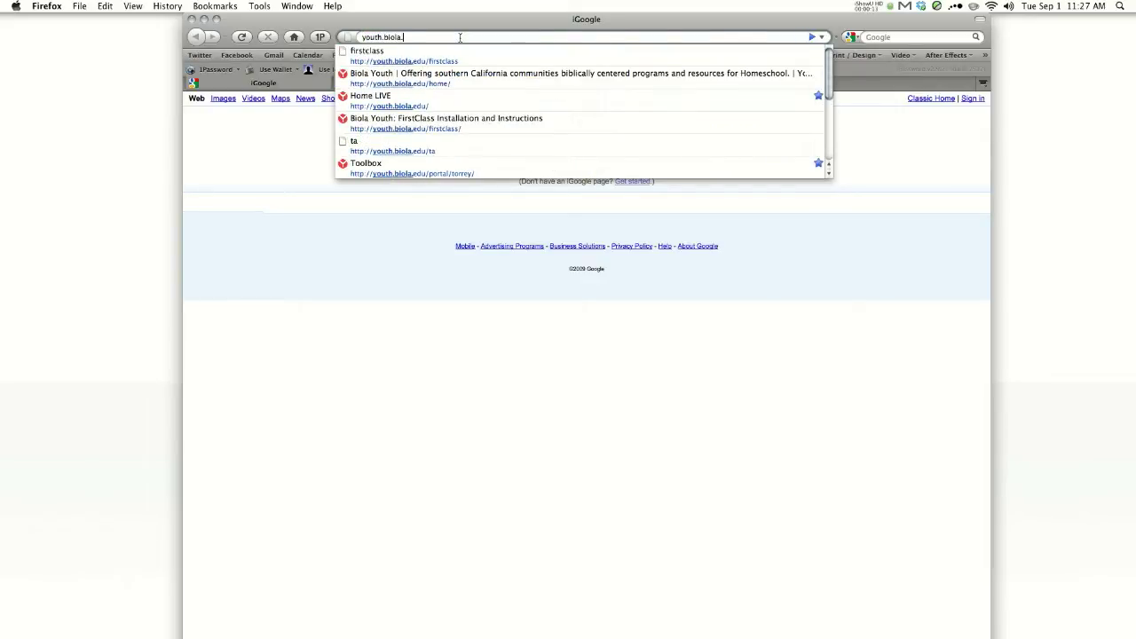
left_click(399, 99)
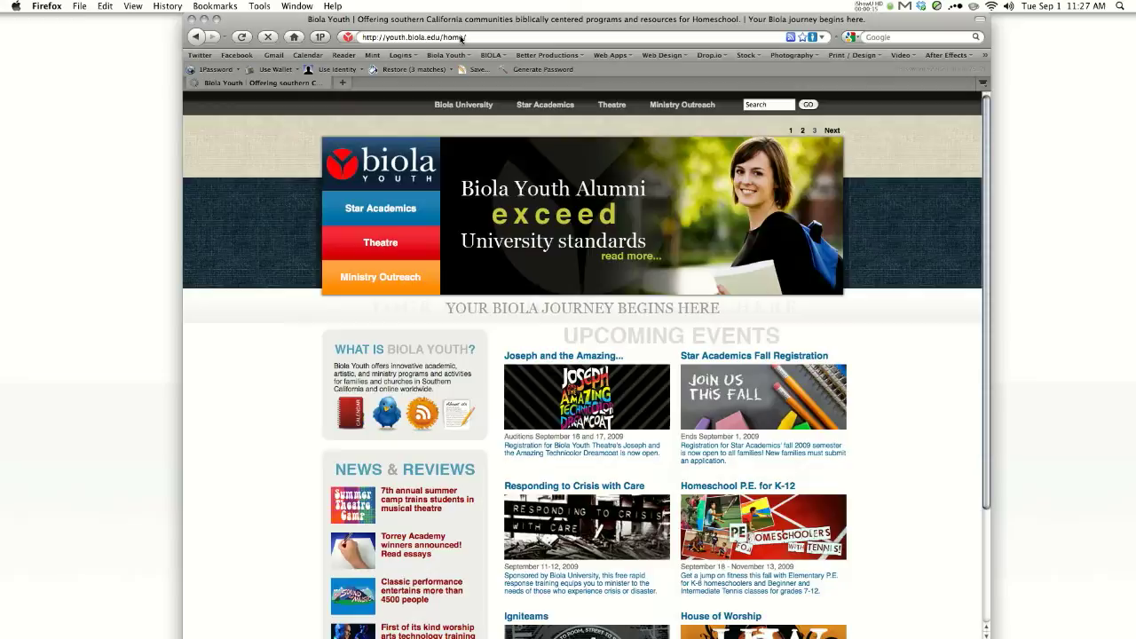
- Navigate Star Academics > Enrolled Families > TA Toolbox to reach the Toolbox login page
left_click(380, 207)
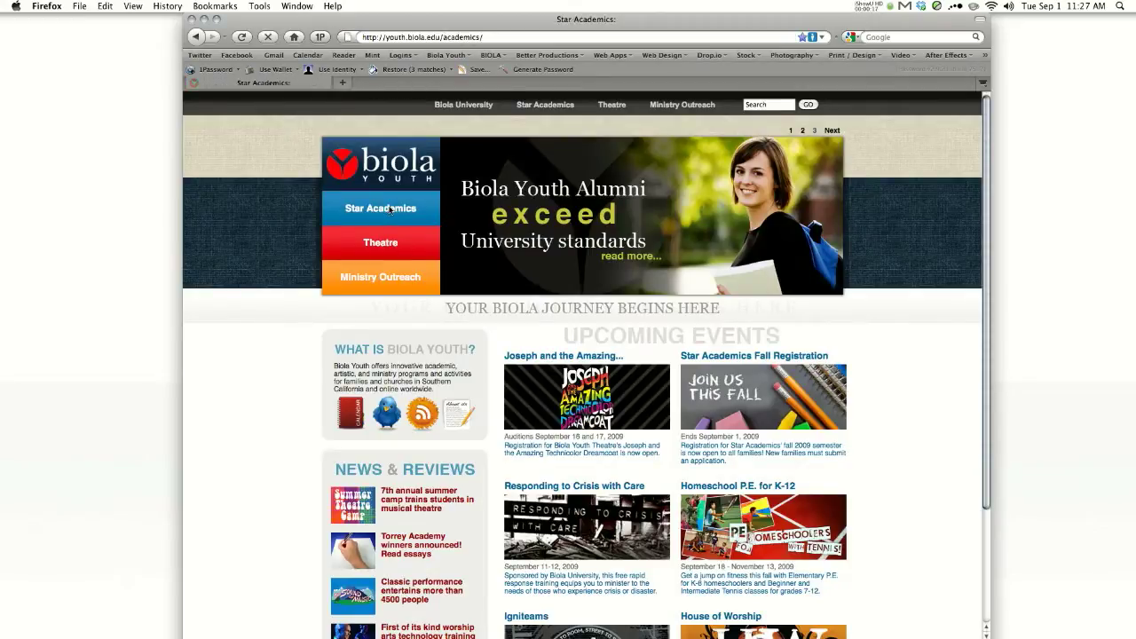
left_click(379, 208)
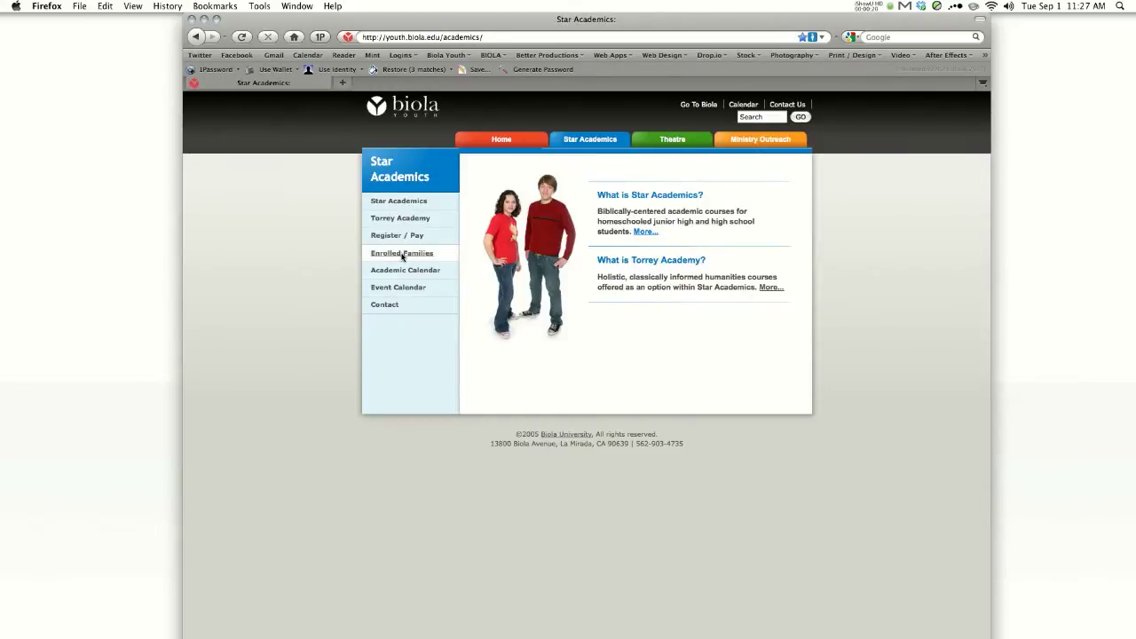
left_click(401, 252)
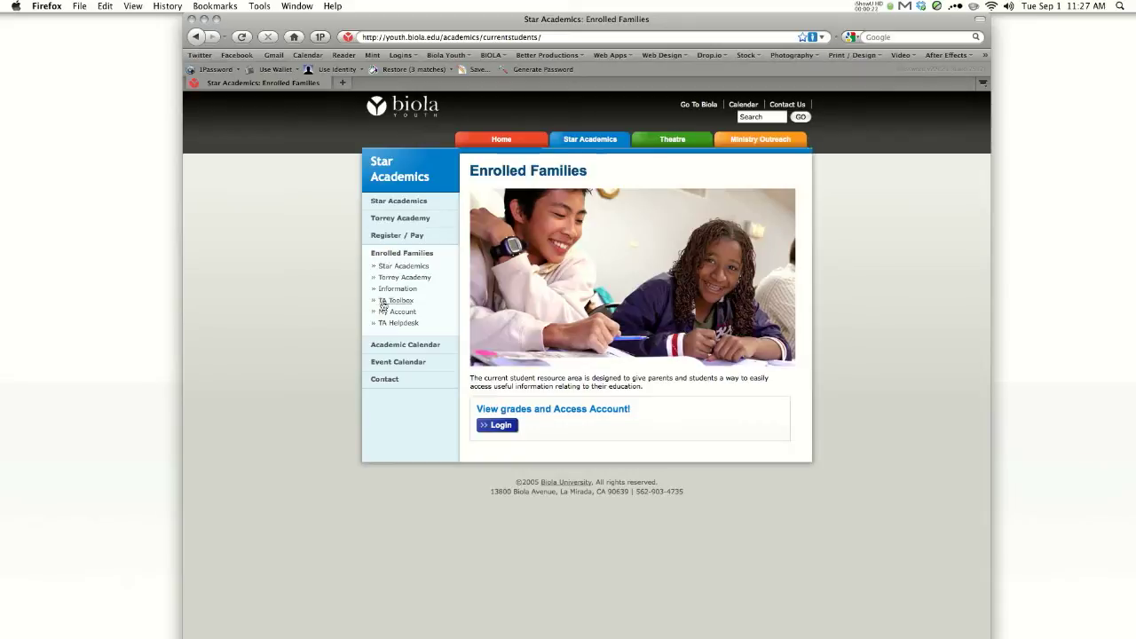
left_click(397, 300)
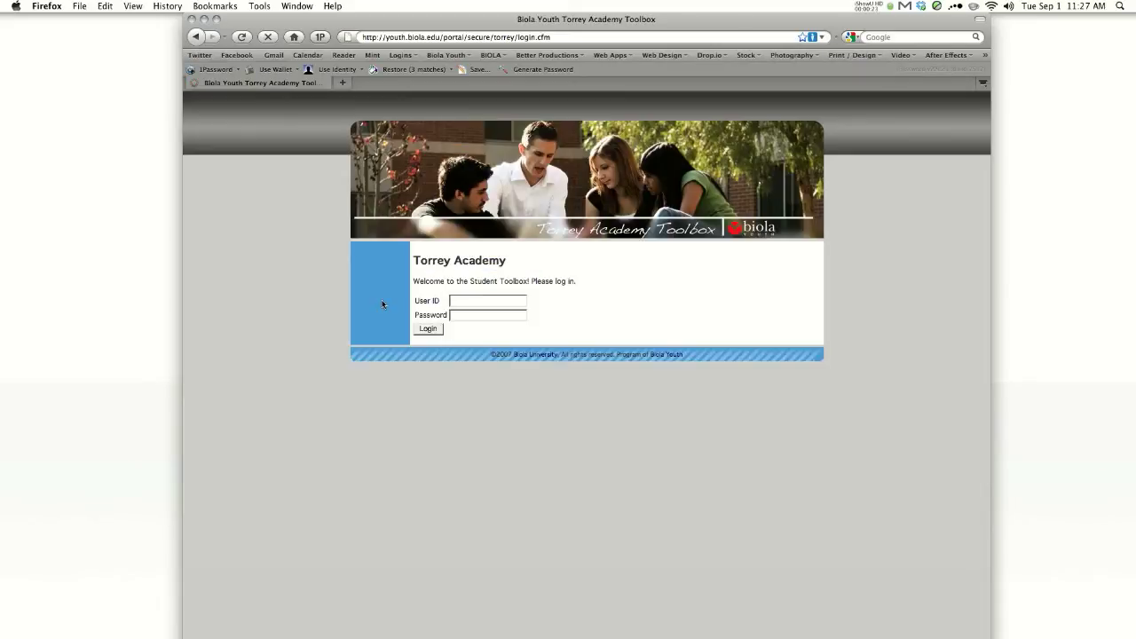
- Log in with user ID 'tutor' and password, declining Firefox's offer to save the login
left_click(488, 300)
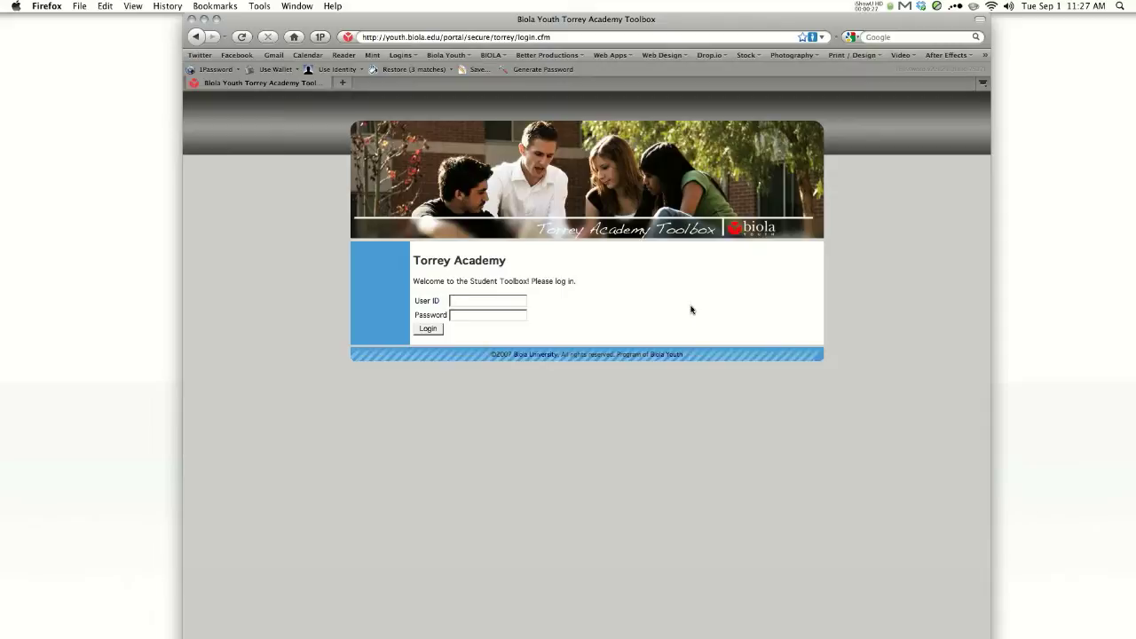
type("tutor")
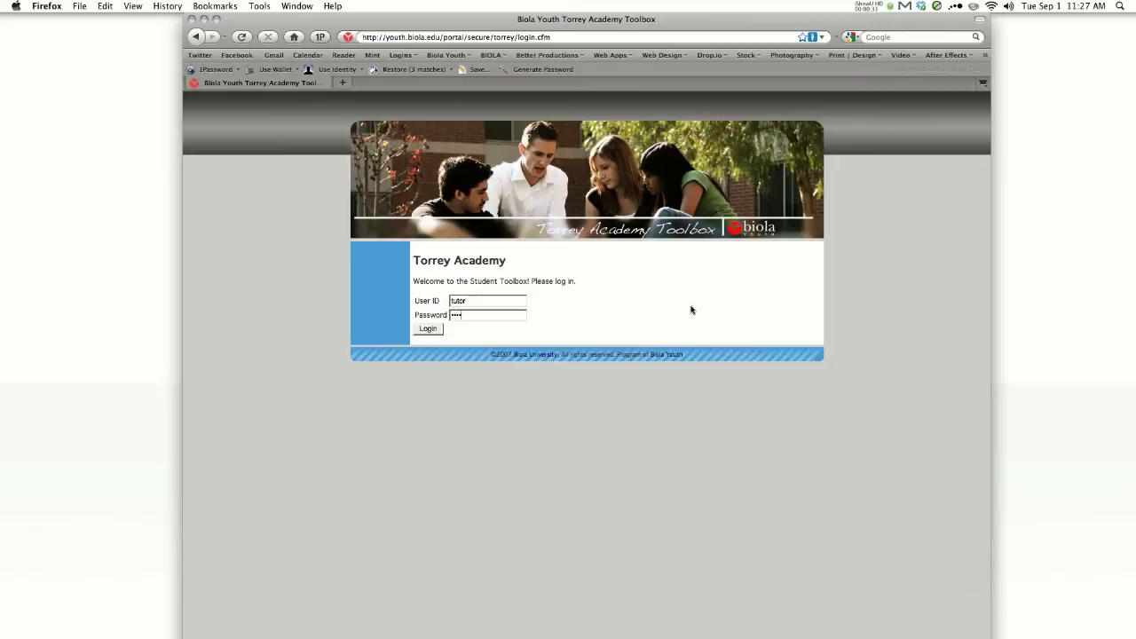
left_click(427, 329)
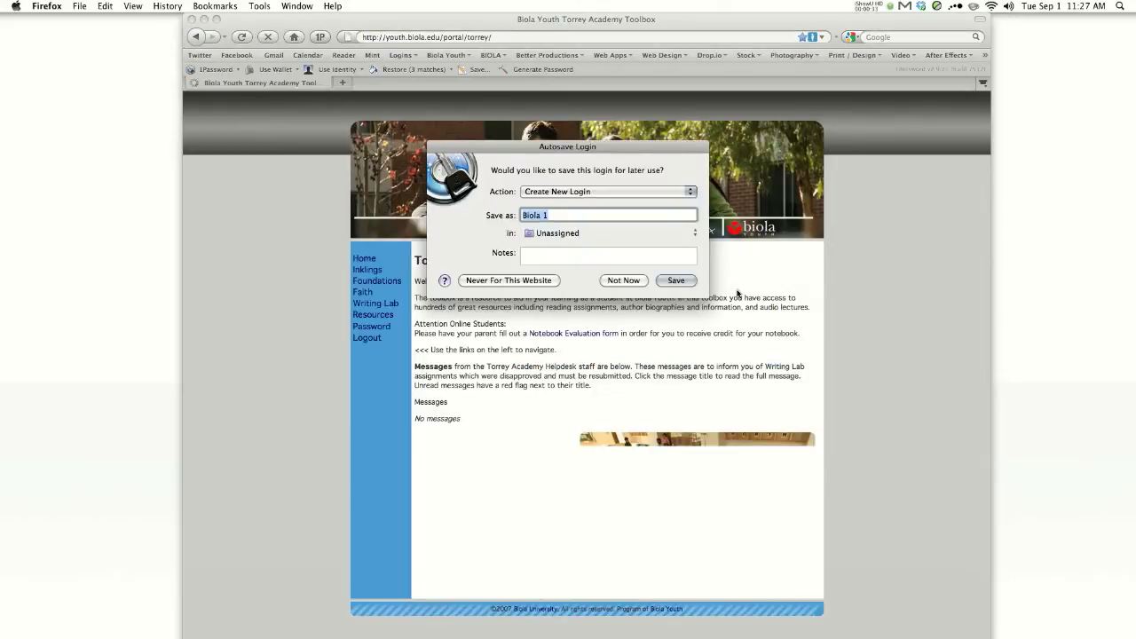
left_click(623, 280)
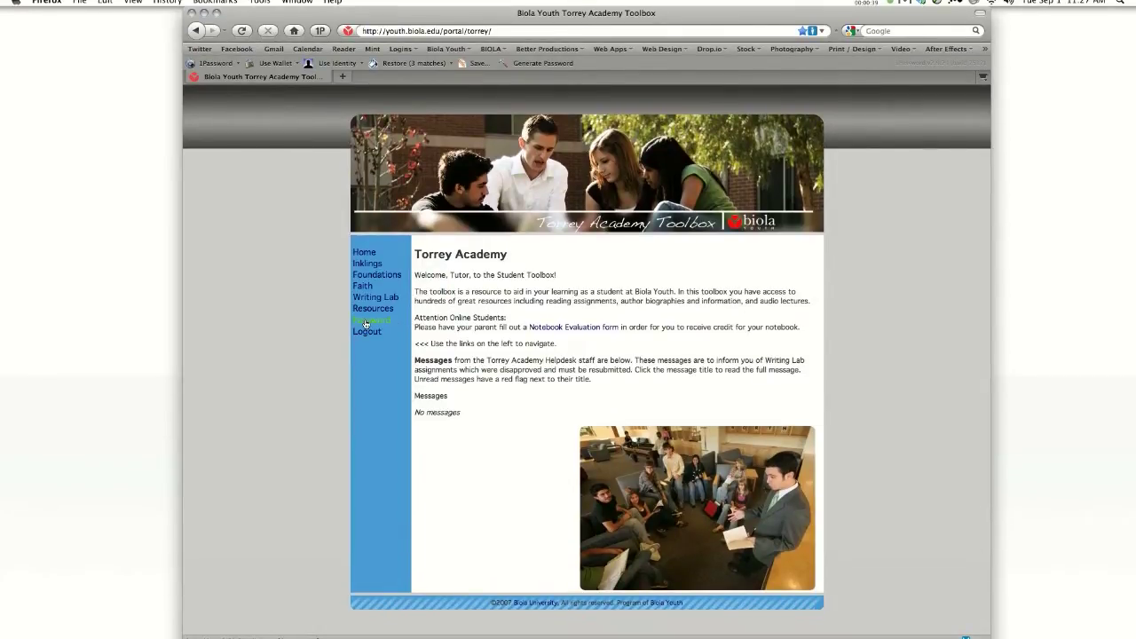
- View the password change form, then switch to the Inklings course page
left_click(373, 321)
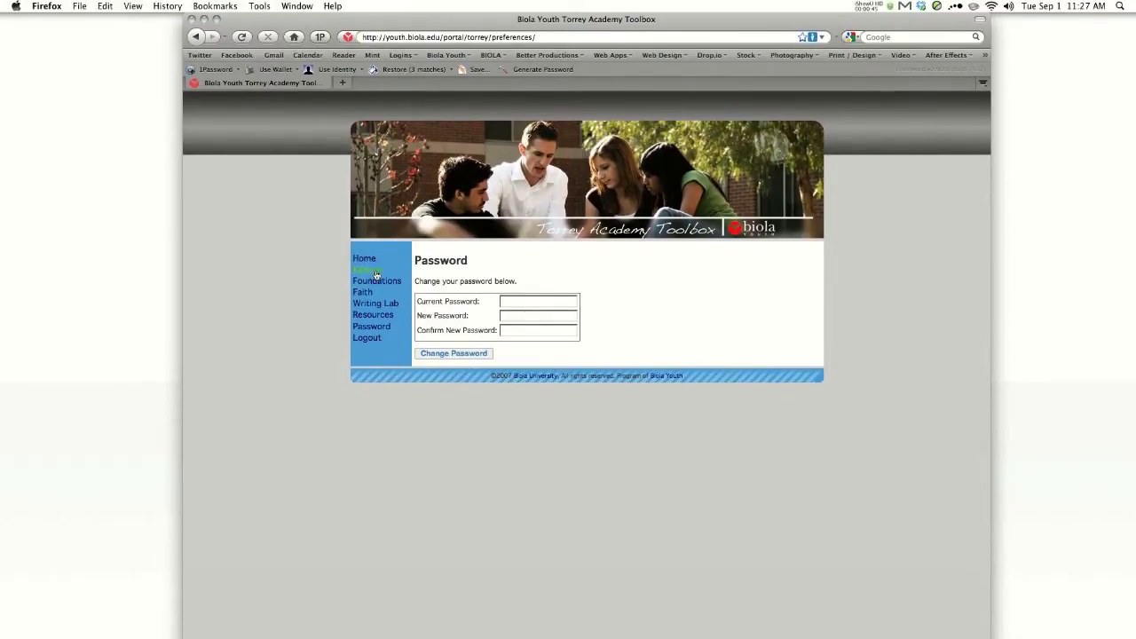
left_click(364, 258)
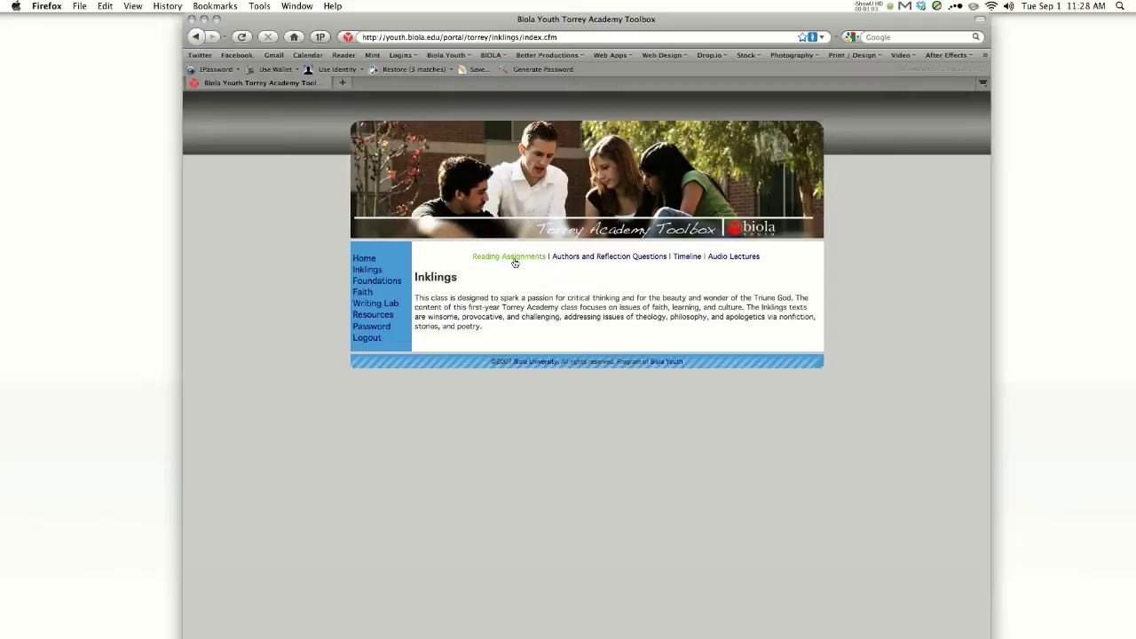
- Browse the Inklings reading assignments, authors and questions, timeline, and audio lectures pages
left_click(507, 256)
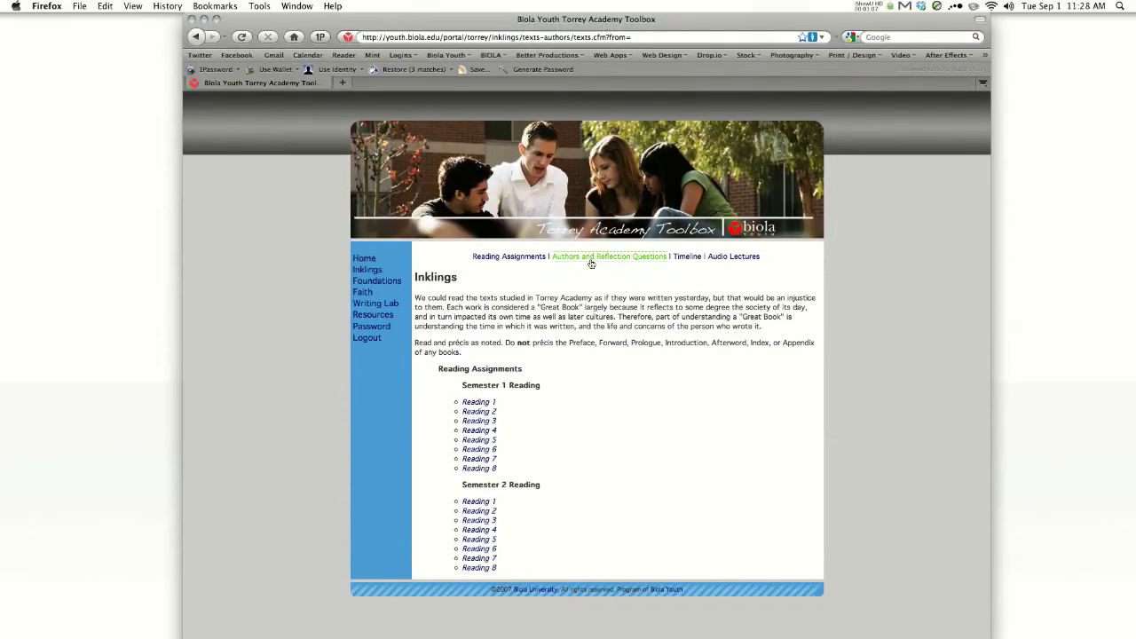
left_click(609, 255)
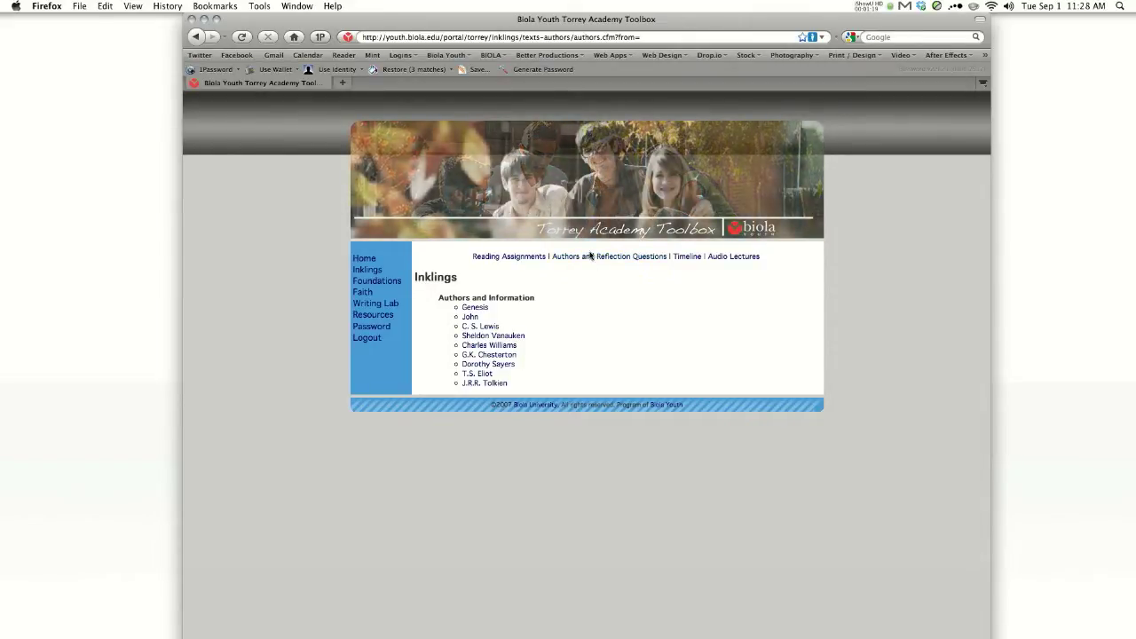
left_click(683, 255)
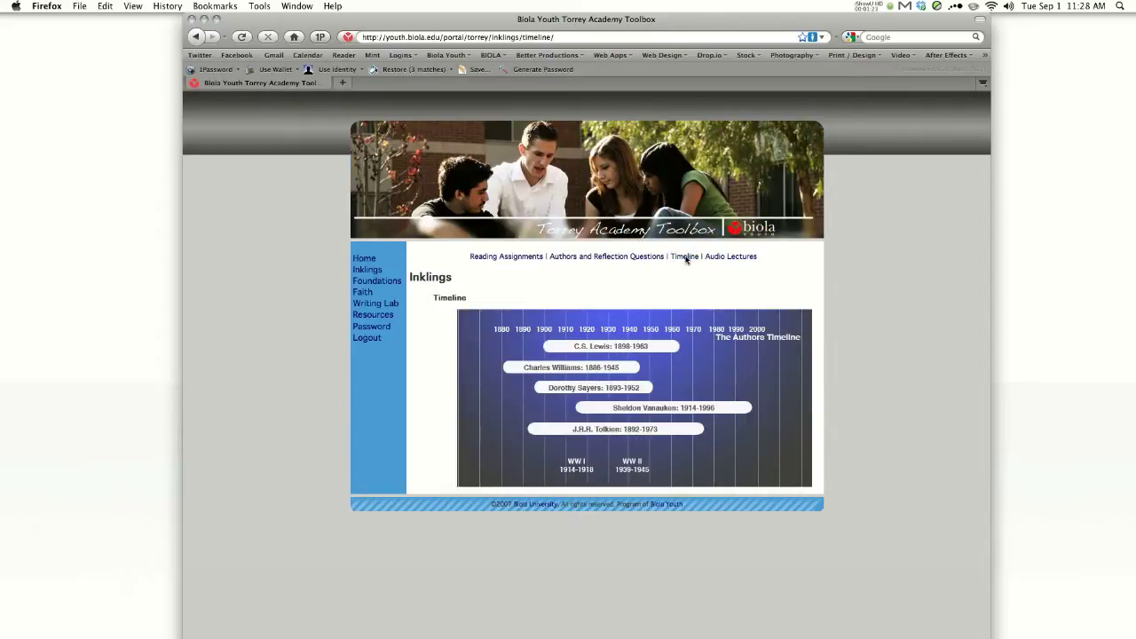
left_click(732, 255)
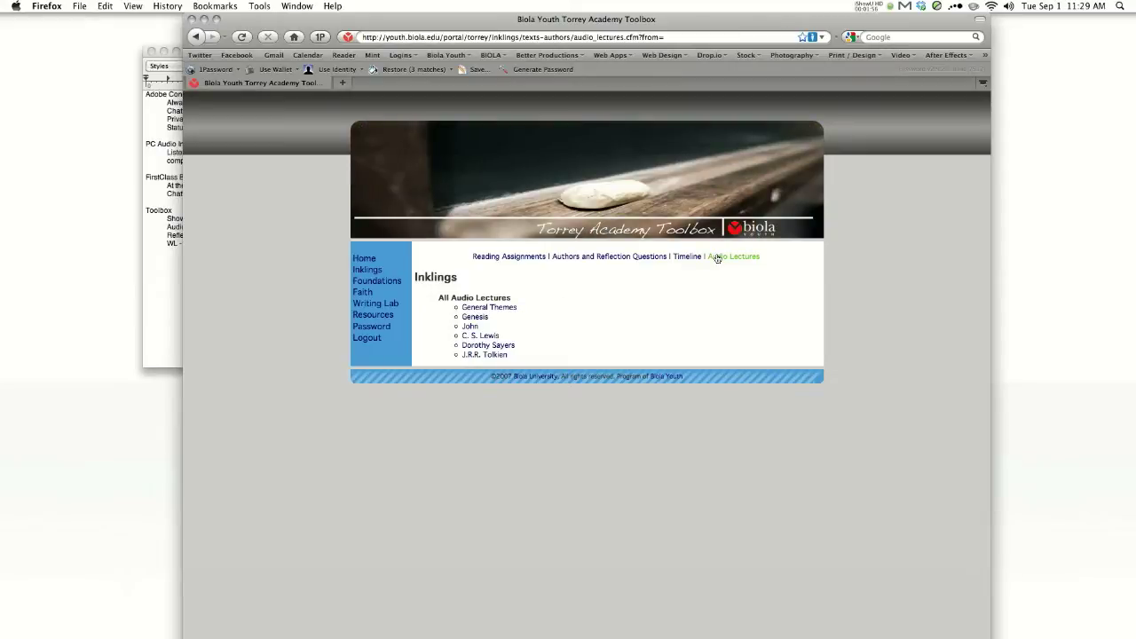
mouse_move(575, 270)
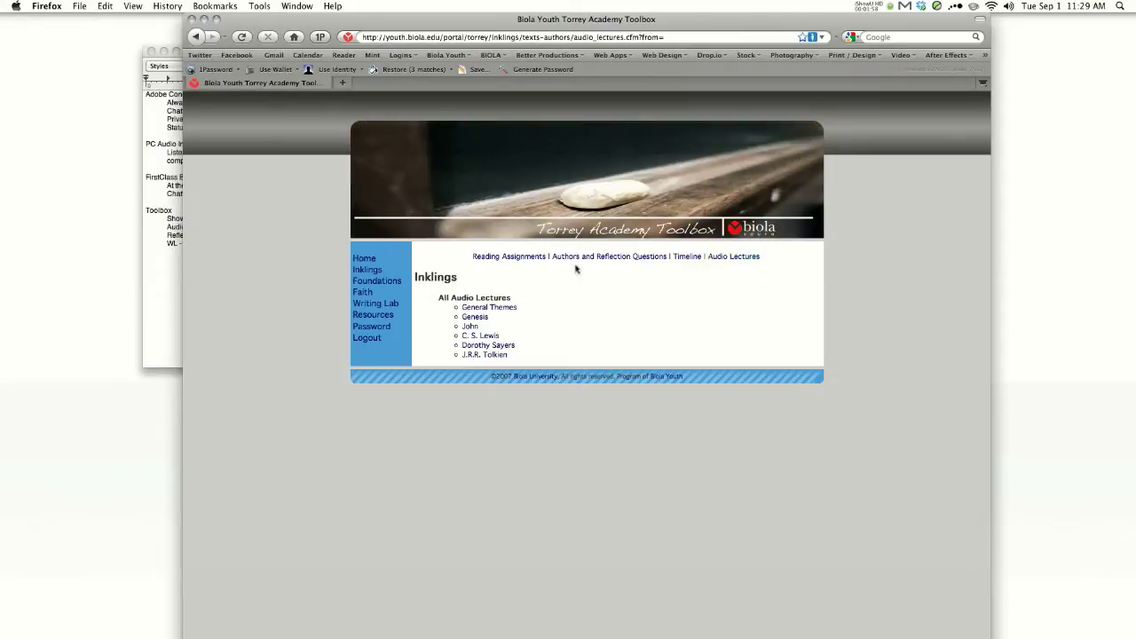
- View the Foundations of American Thought overview, its timeline, and its audio lectures list
left_click(377, 281)
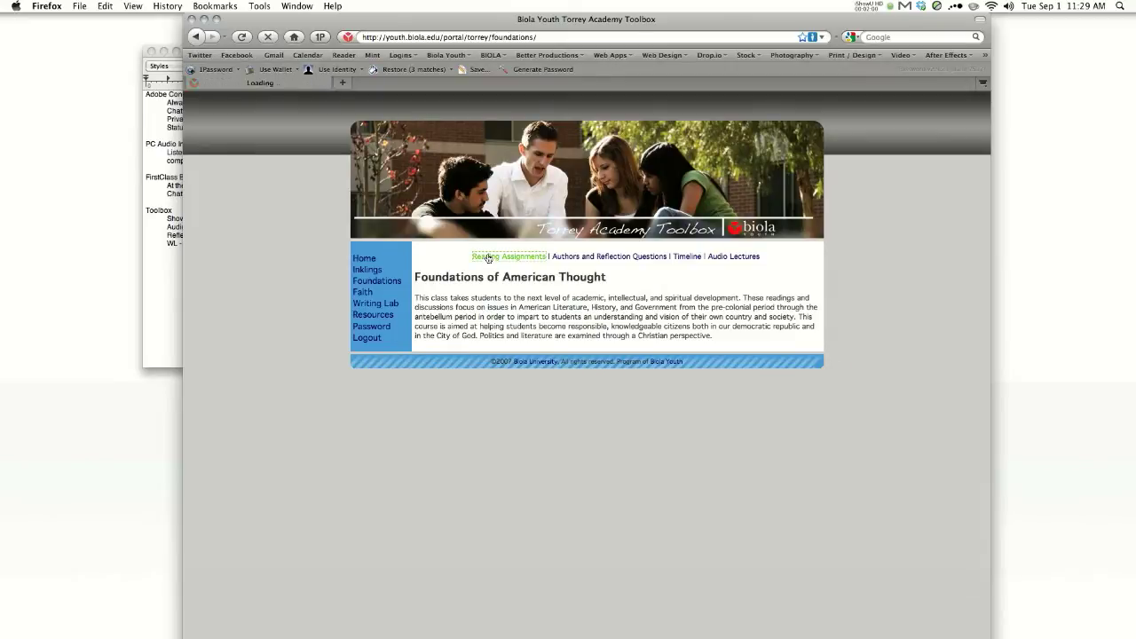
left_click(607, 256)
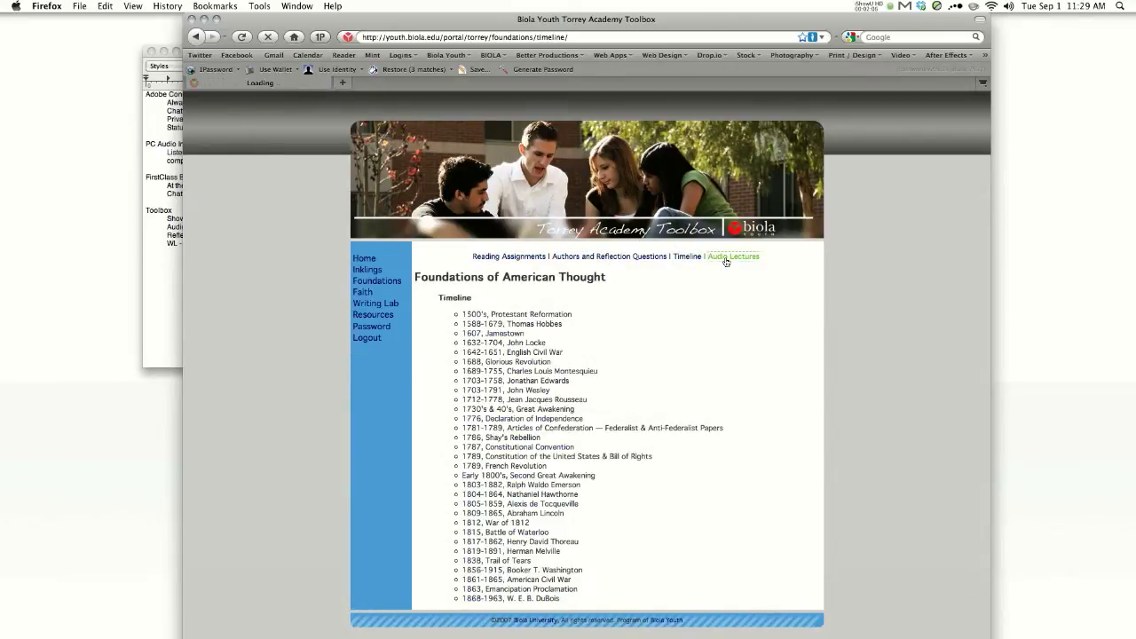
left_click(733, 256)
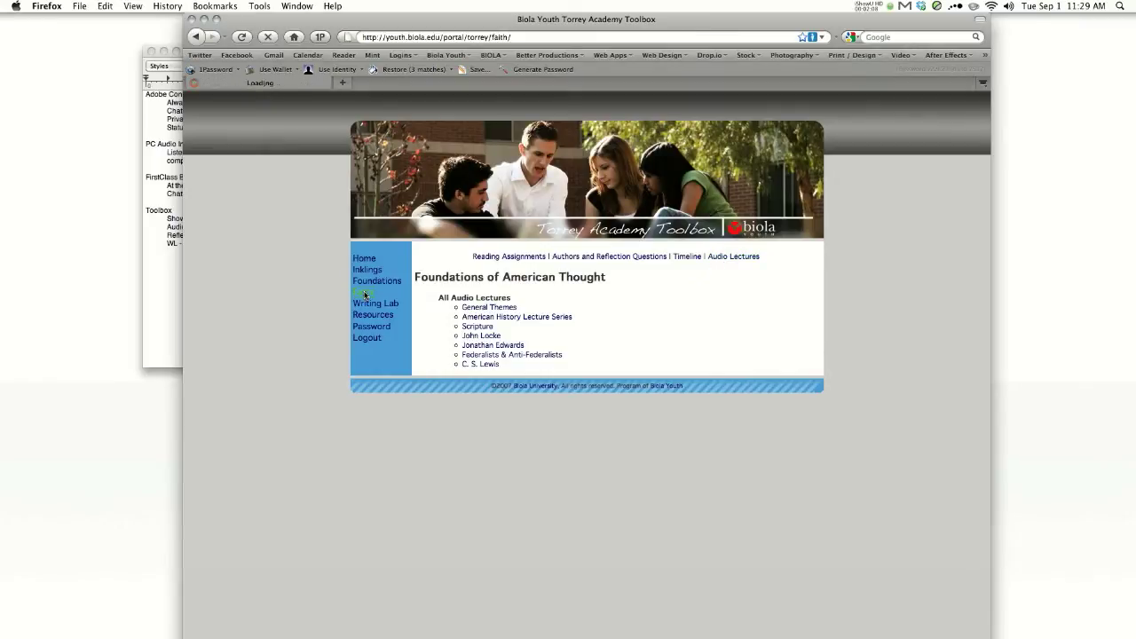
- View Faith of Our Fathers overview, authors and audio lectures, then move to the Writing Lab section
left_click(362, 291)
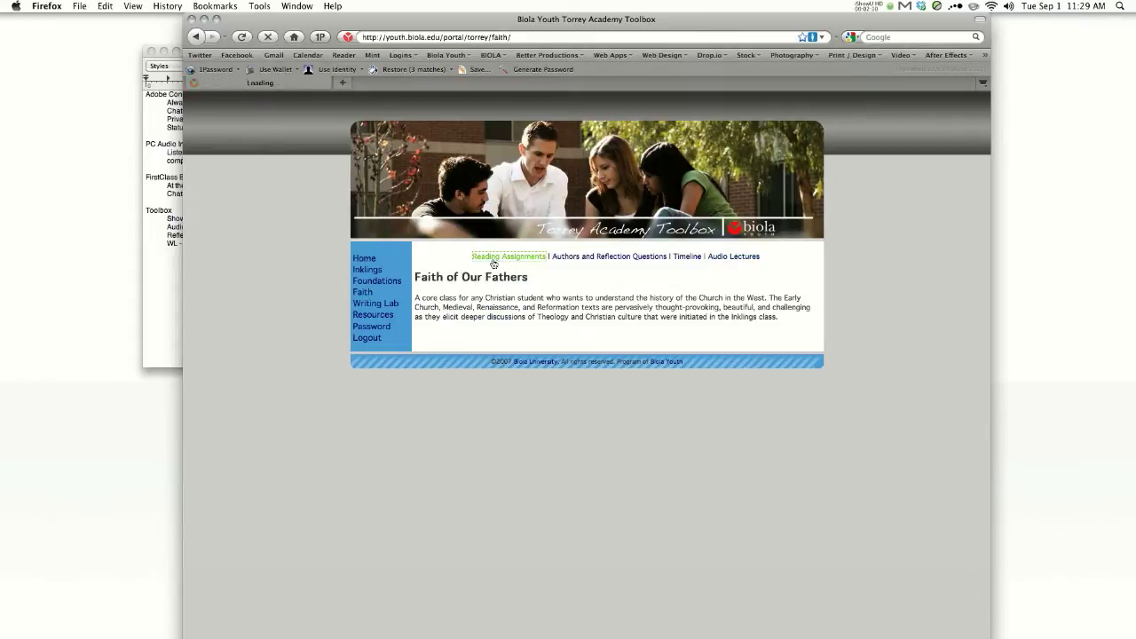
left_click(609, 256)
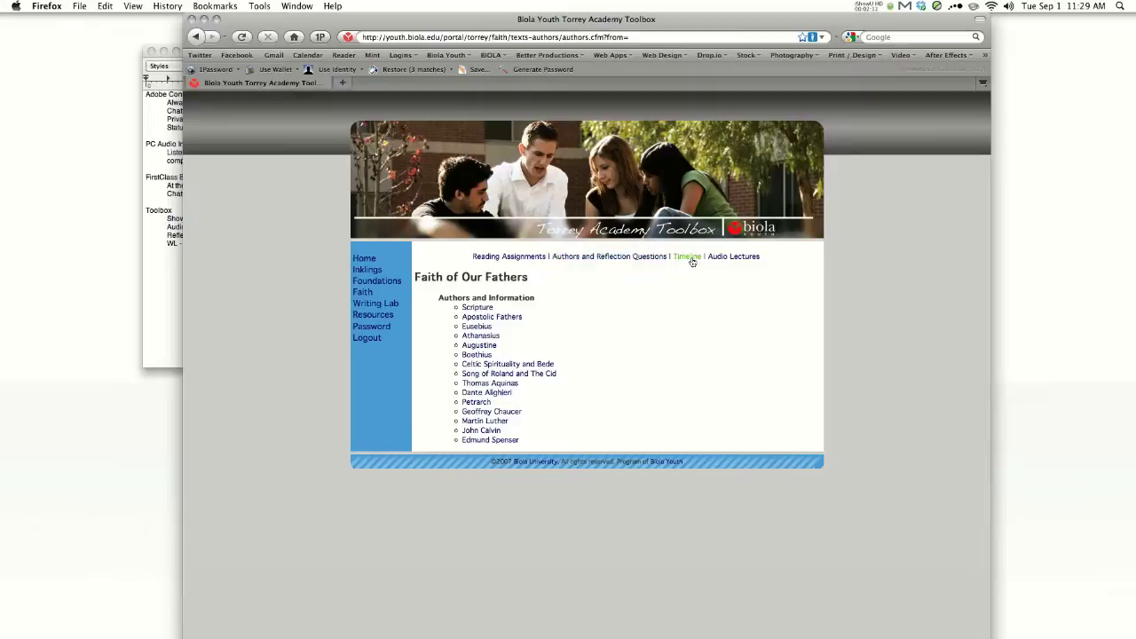
left_click(735, 256)
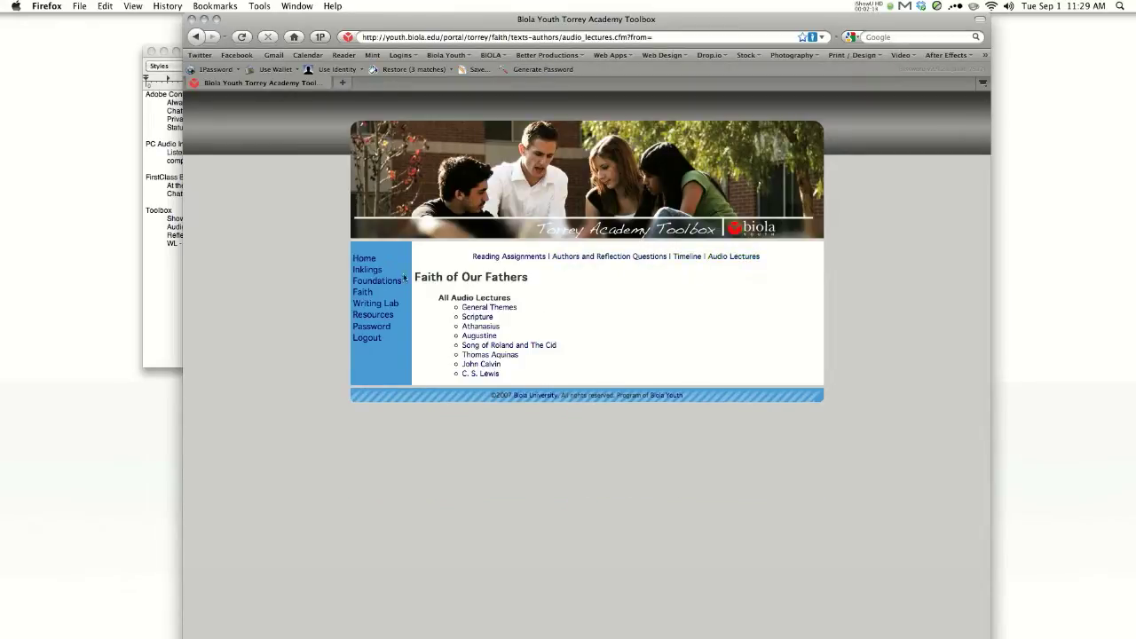
left_click(376, 302)
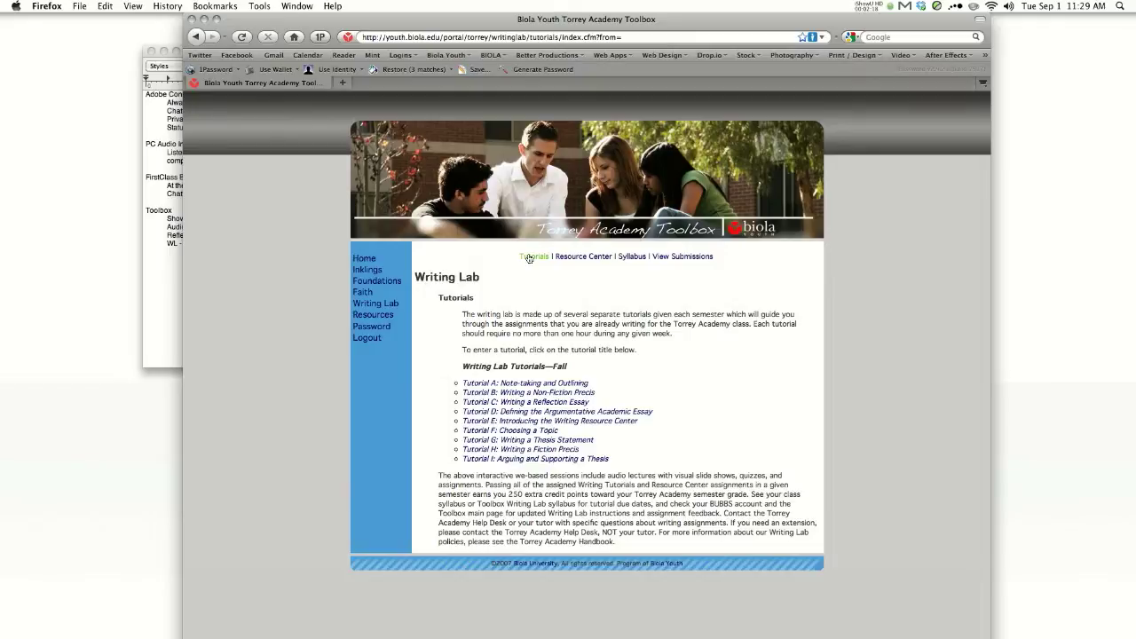
- In the Writing Lab tutorials list, expand Tutorial A: Note-taking and Outlining and read through its details
left_click(525, 383)
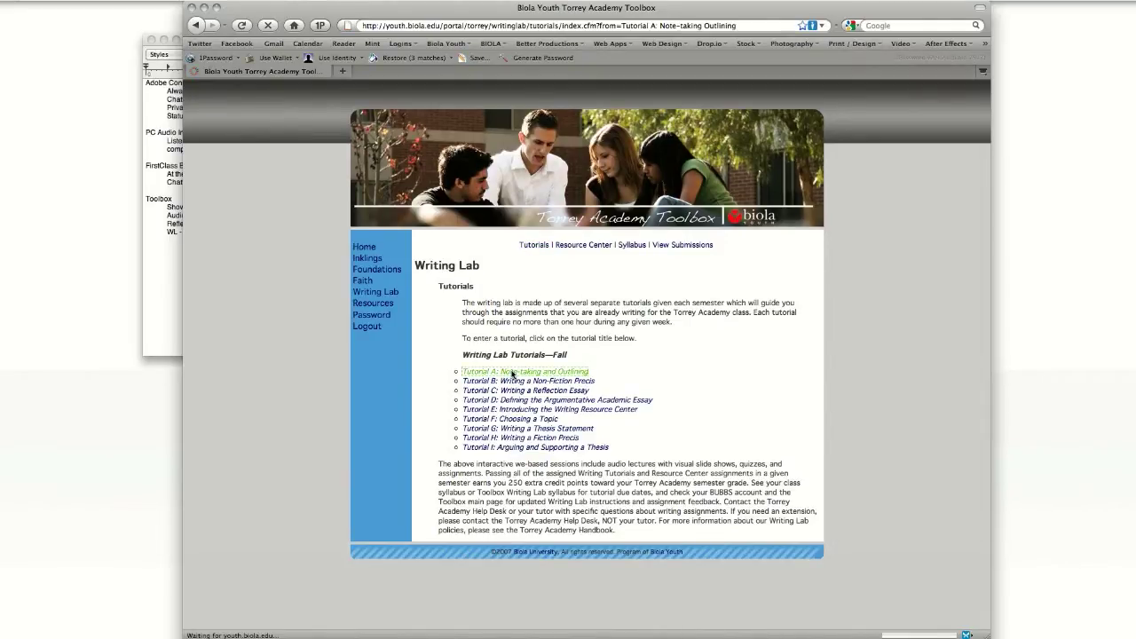
left_click(526, 371)
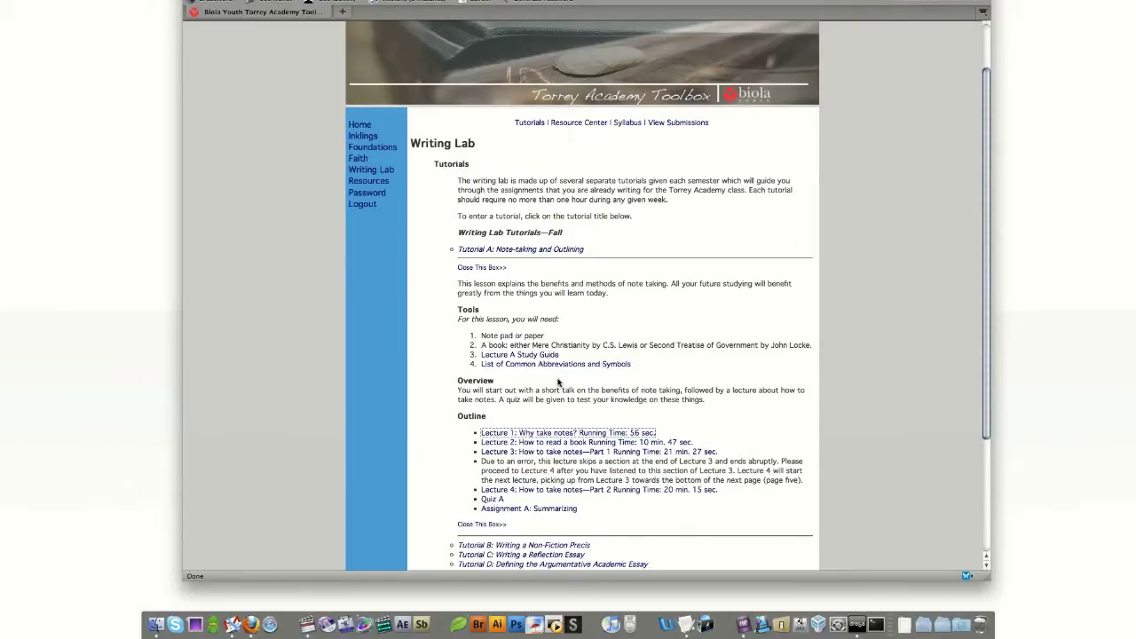
scroll("down", 3)
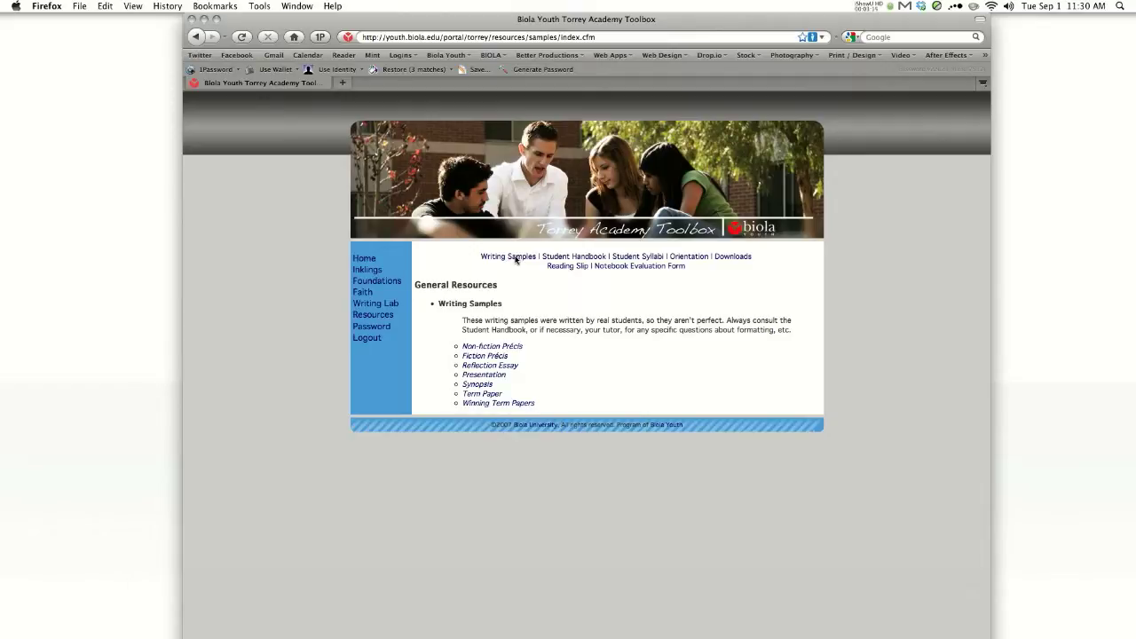
- Visit Student Handbook, Student Syllabi, Orientation, Downloads, Reading Slip and Notebook Evaluation Form pages in turn
left_click(573, 256)
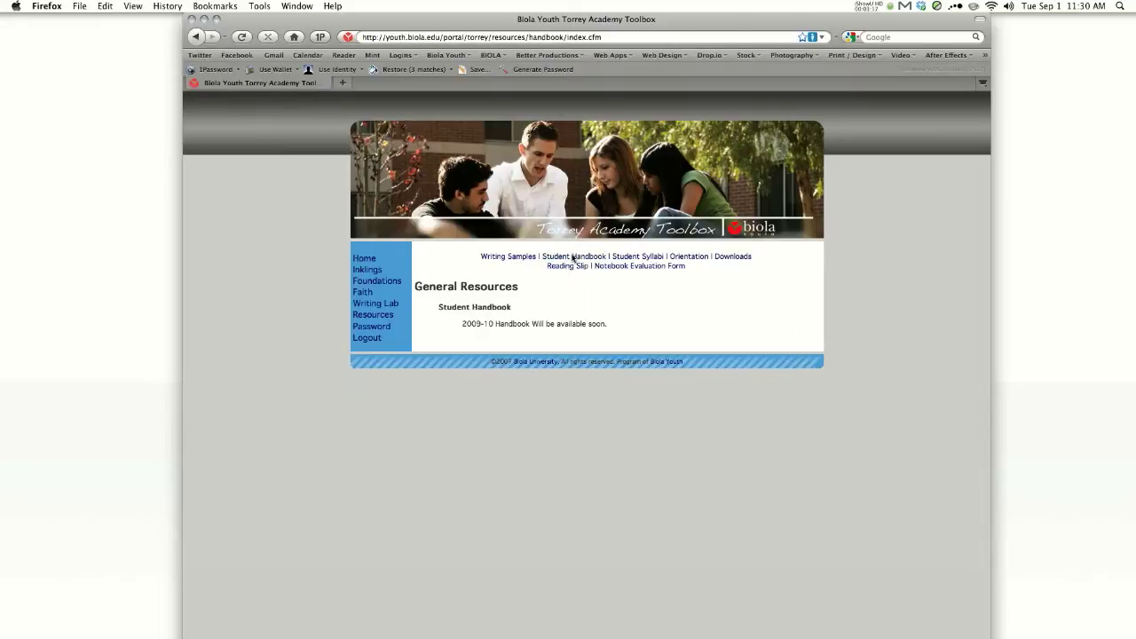
left_click(637, 256)
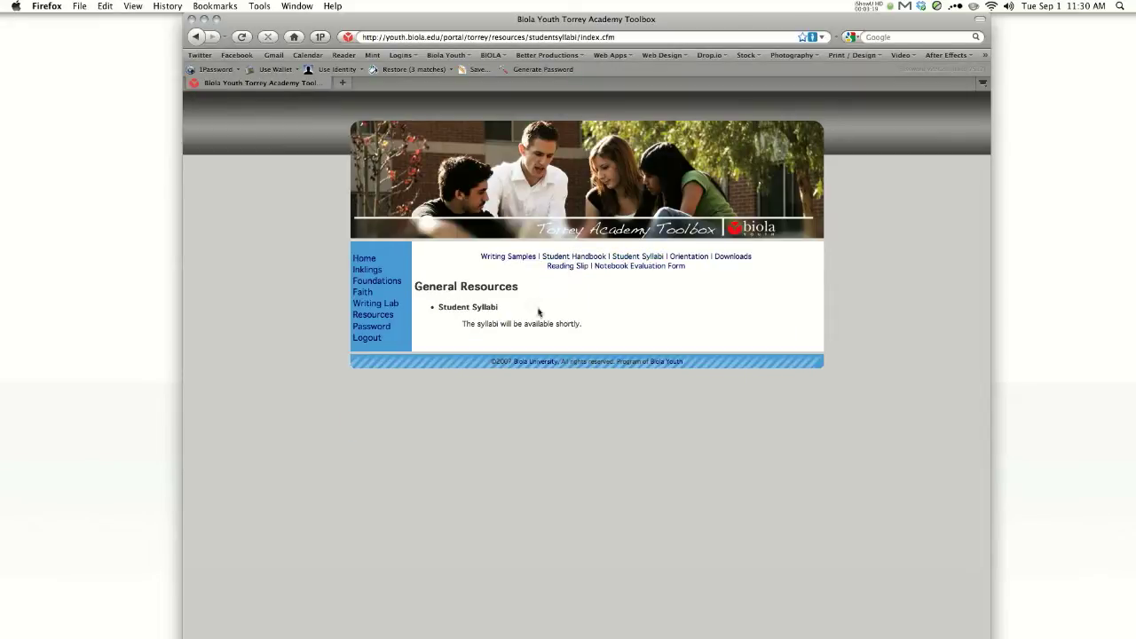
left_click(689, 255)
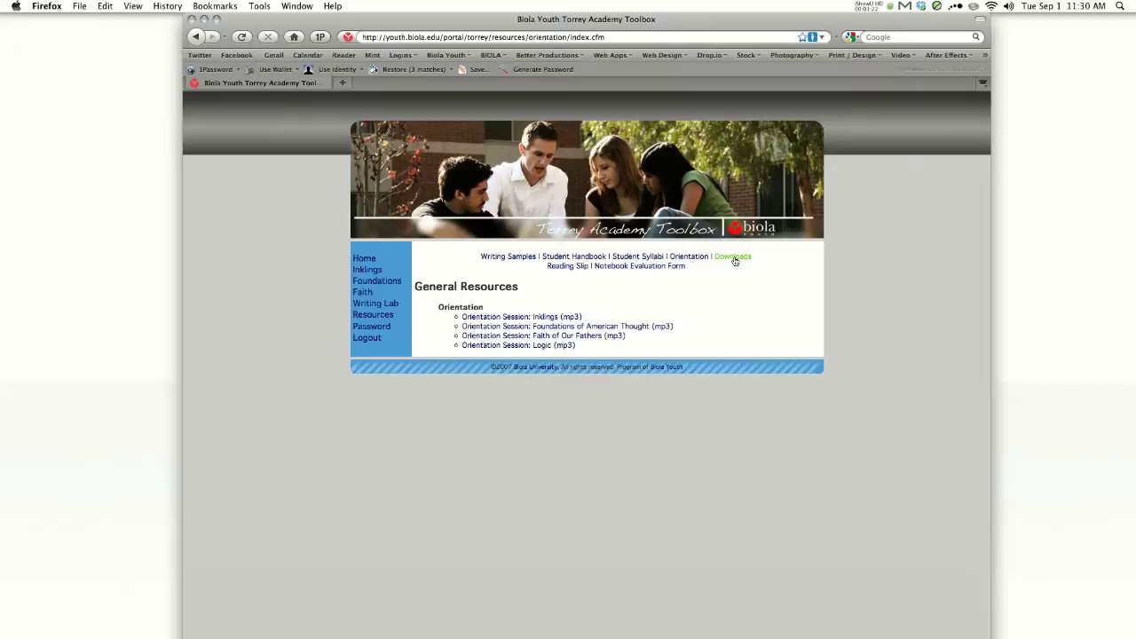
left_click(732, 256)
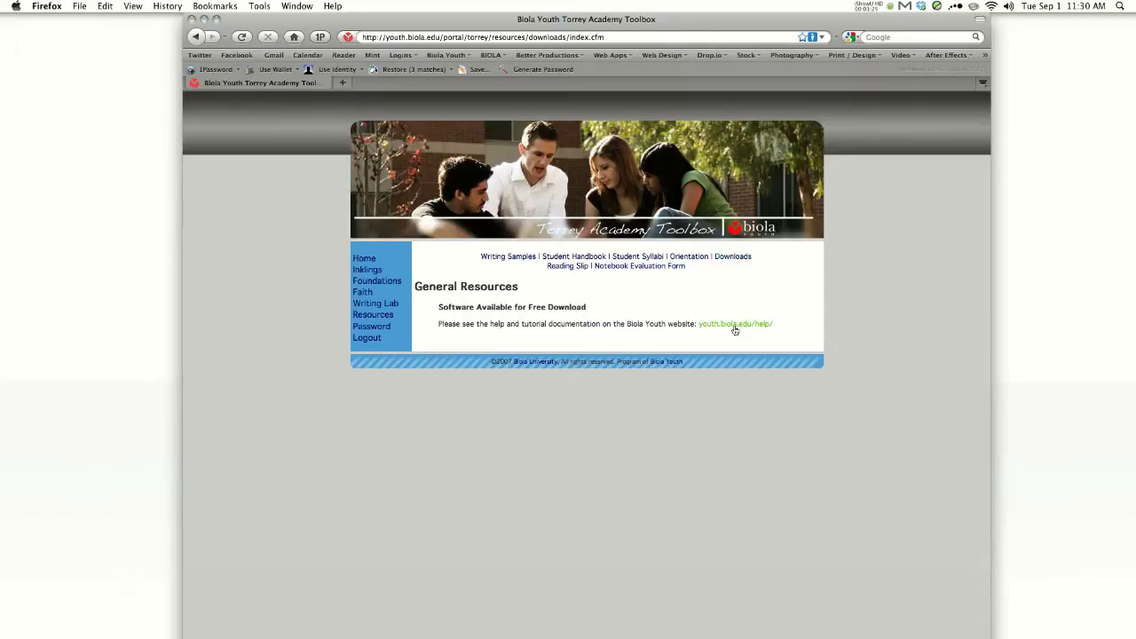
mouse_move(566, 266)
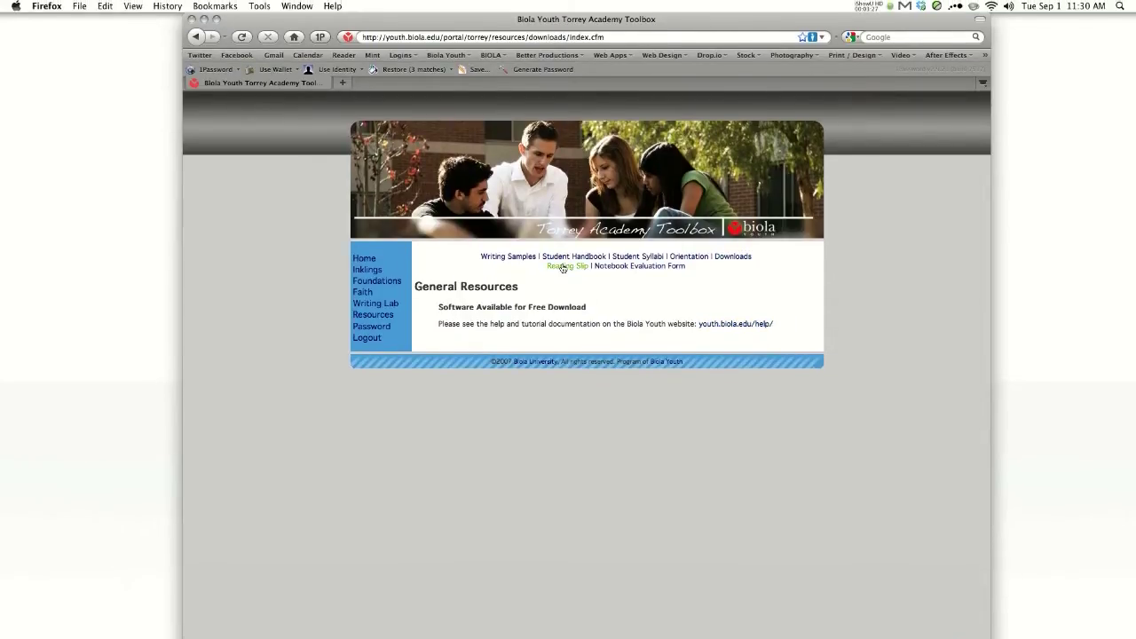
left_click(567, 266)
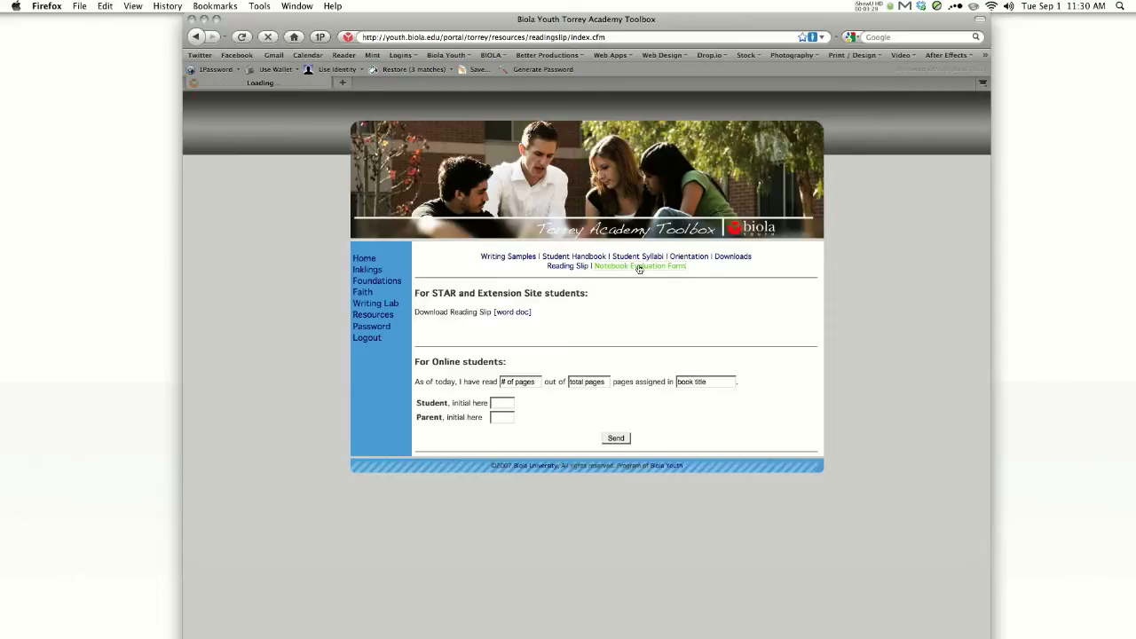
left_click(638, 266)
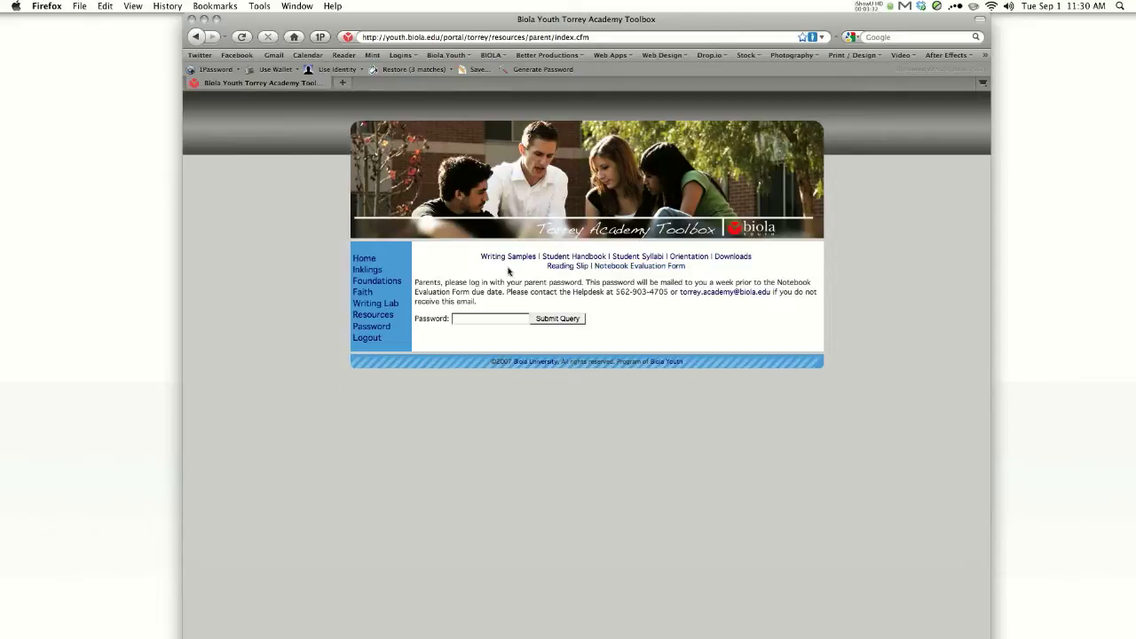